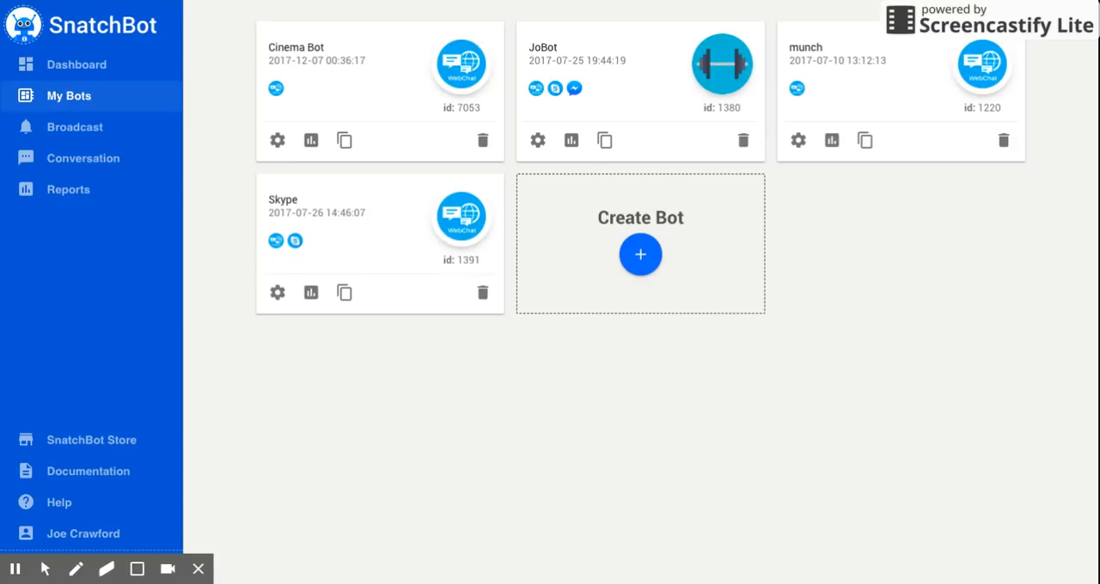
mouse_move(361, 146)
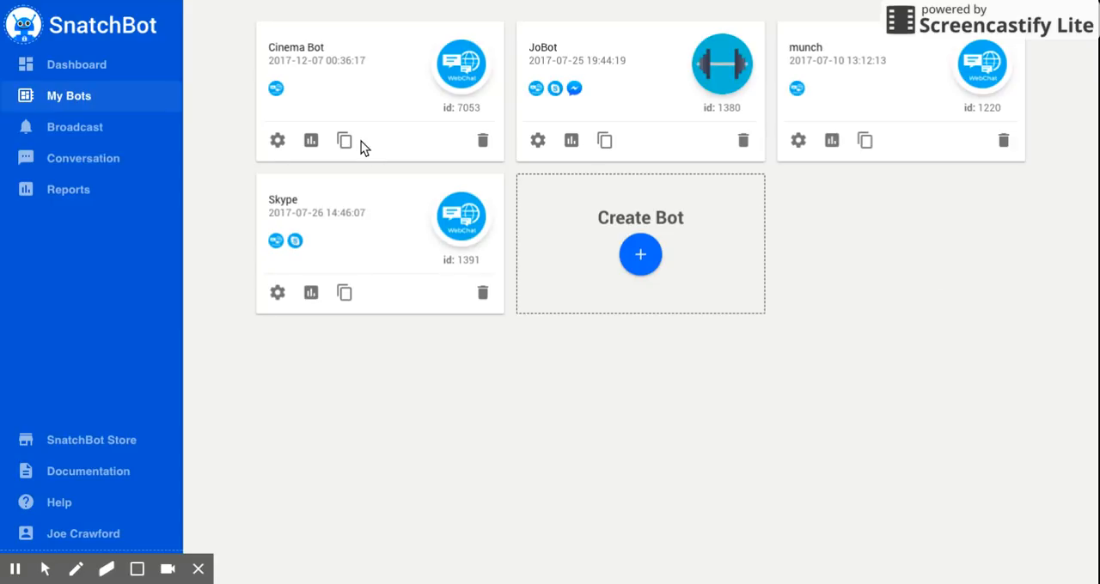
mouse_move(277, 140)
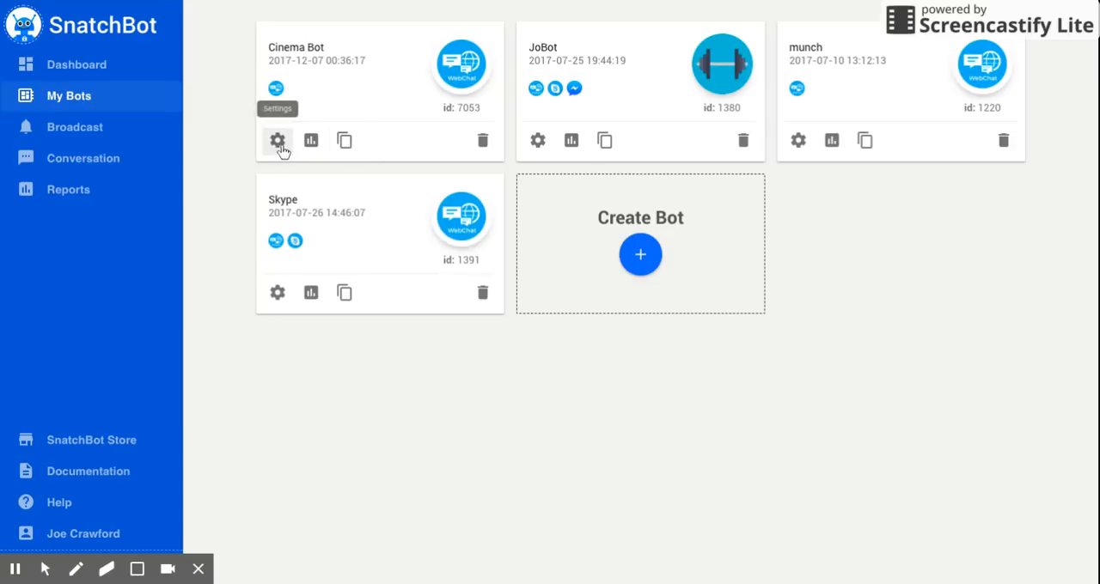
Open the Cinema Bot card's settings to reach its empty build area
left_click(277, 140)
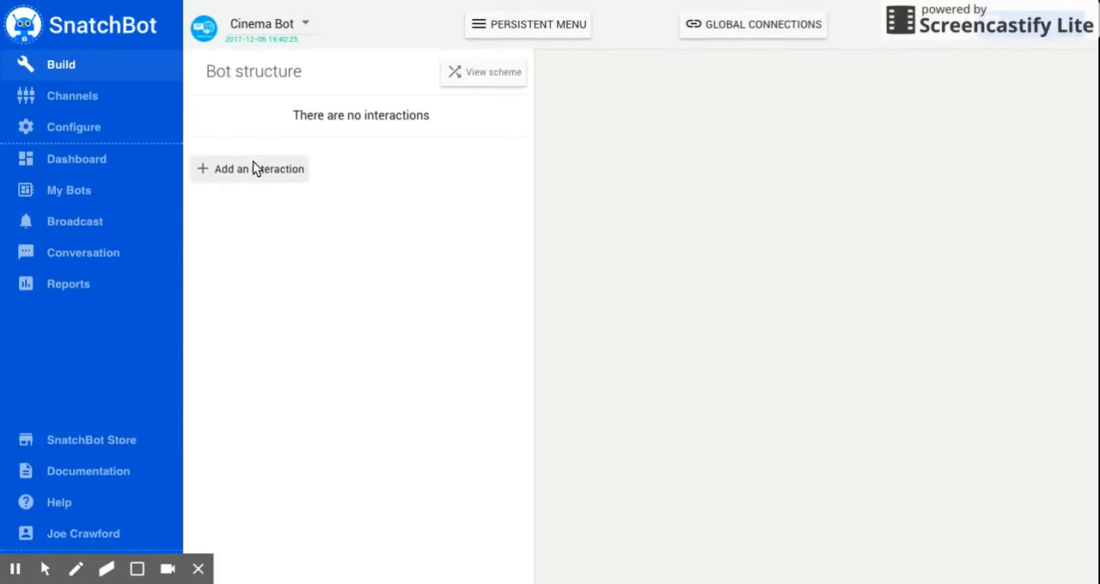
Add a new interaction to Cinema Bot and name it RSS1
left_click(249, 169)
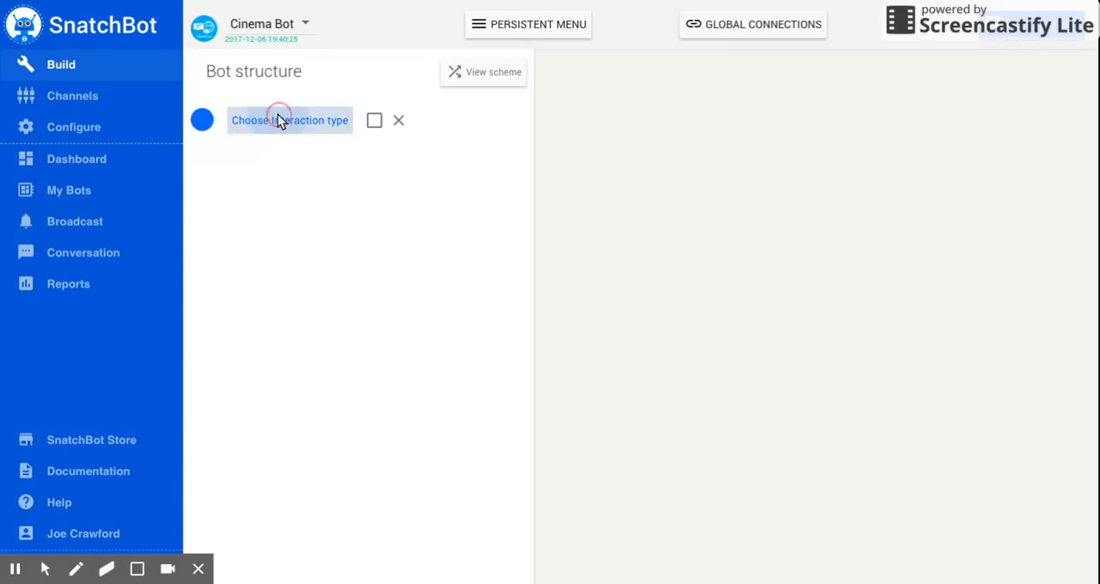
left_click(290, 121)
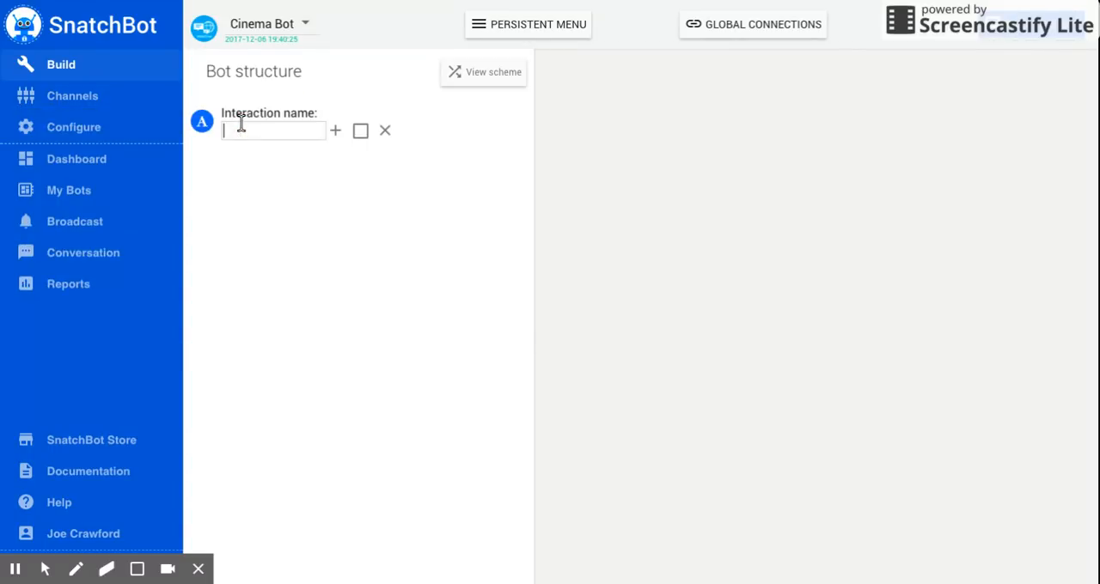
mouse_move(307, 123)
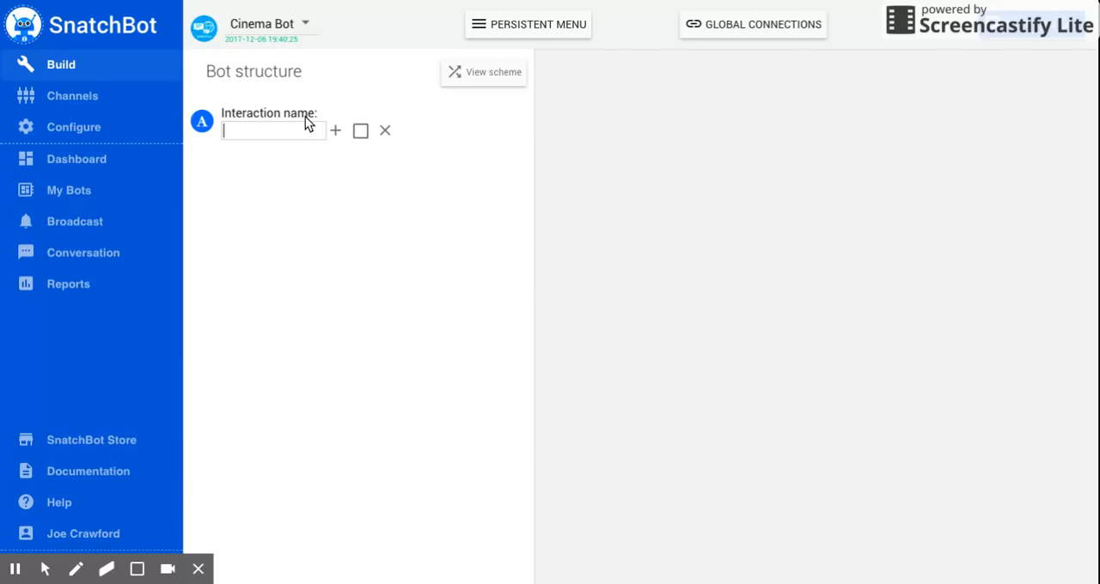
type("RSS1")
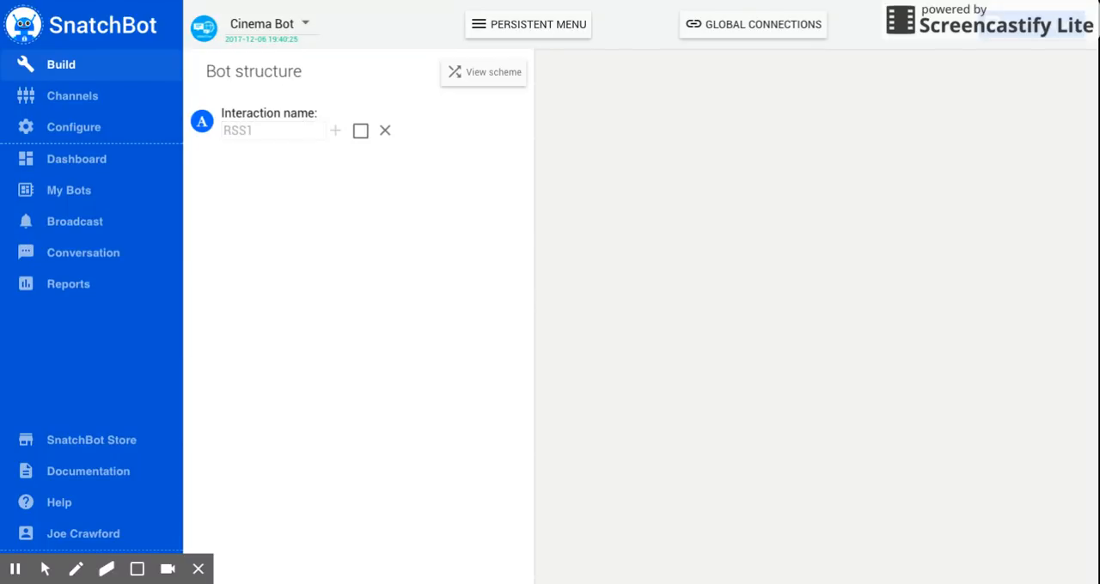
left_click(286, 120)
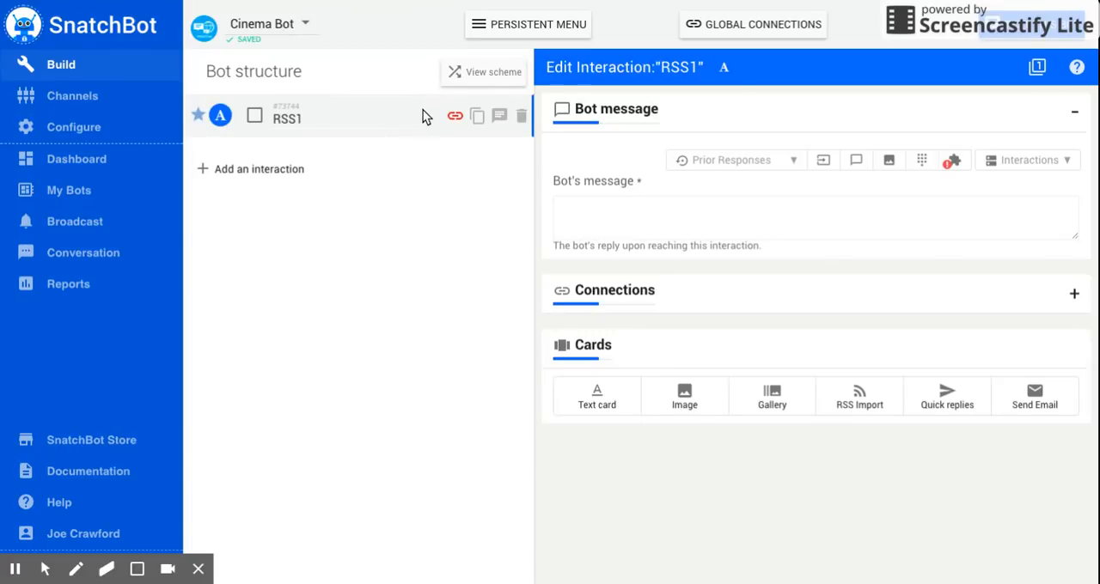
mouse_move(698, 102)
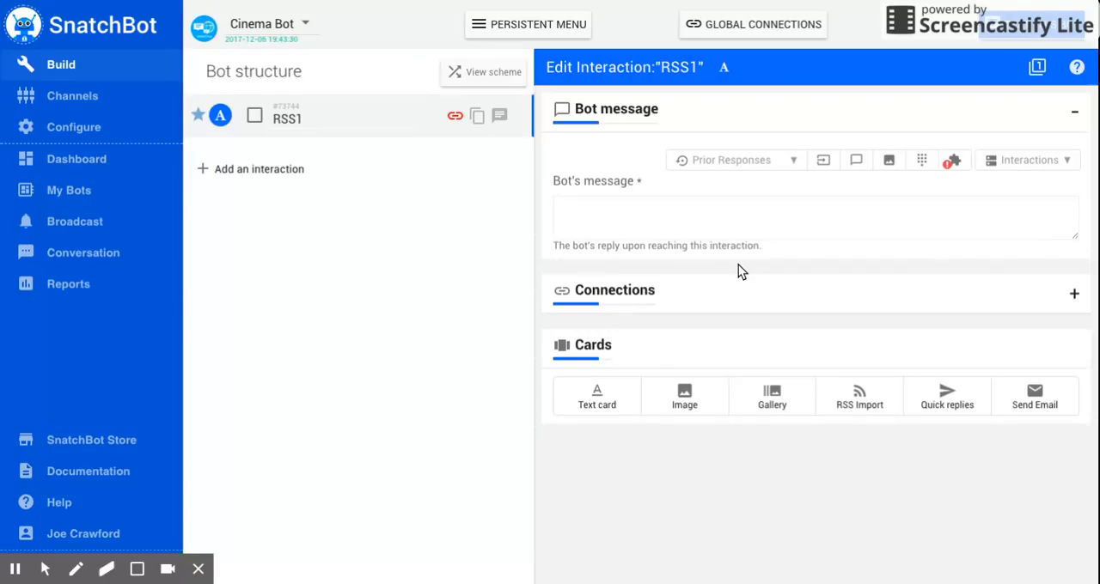
mouse_move(744, 257)
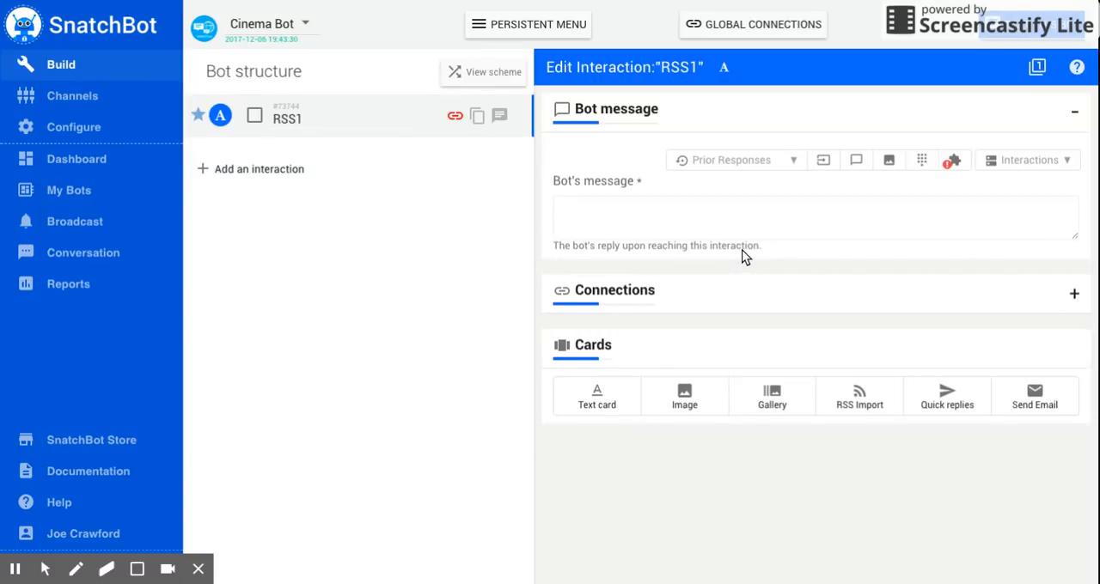
mouse_move(859, 400)
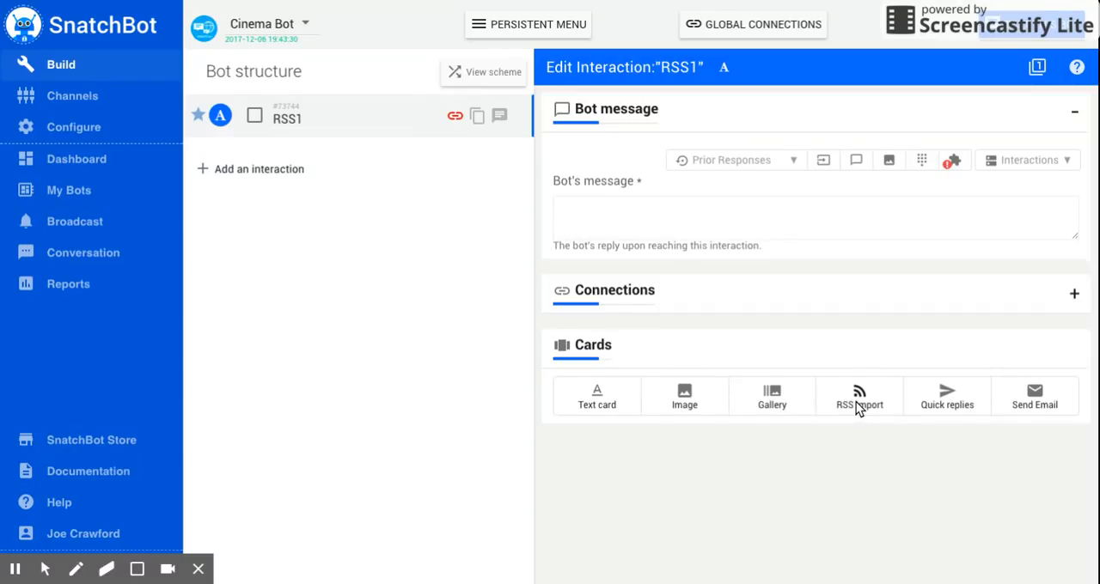
Add an RSS Import card with the feedburner cinema feed URL and subscription title RSS1
left_click(859, 396)
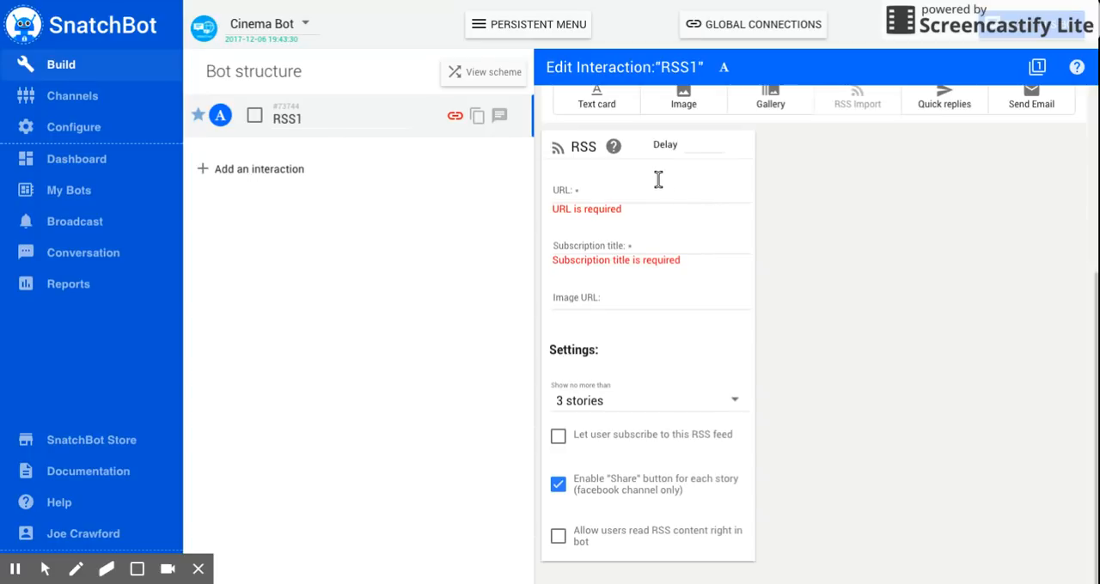
mouse_move(625, 191)
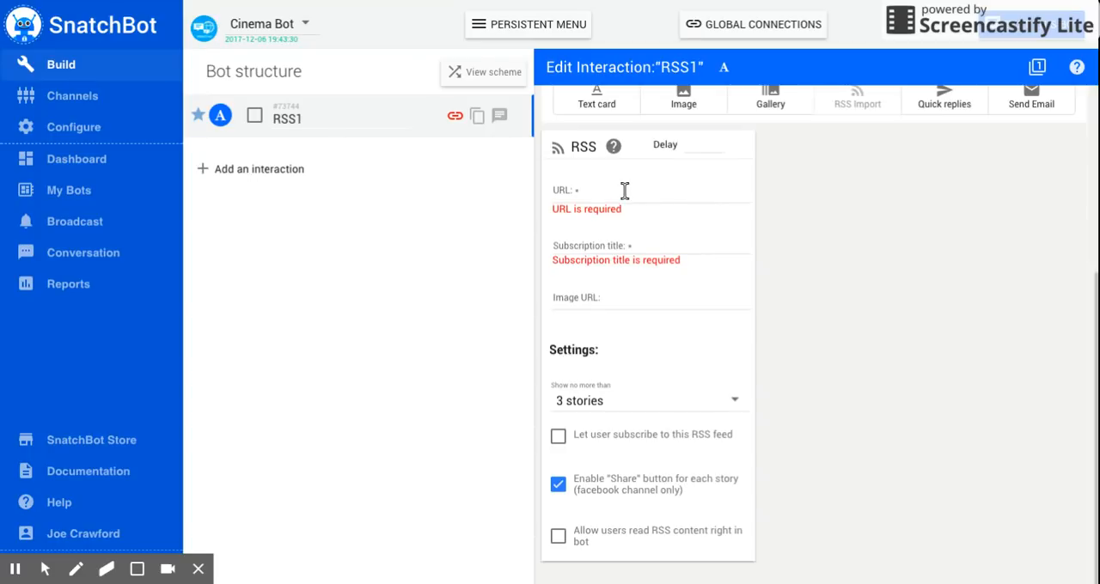
left_click(648, 190)
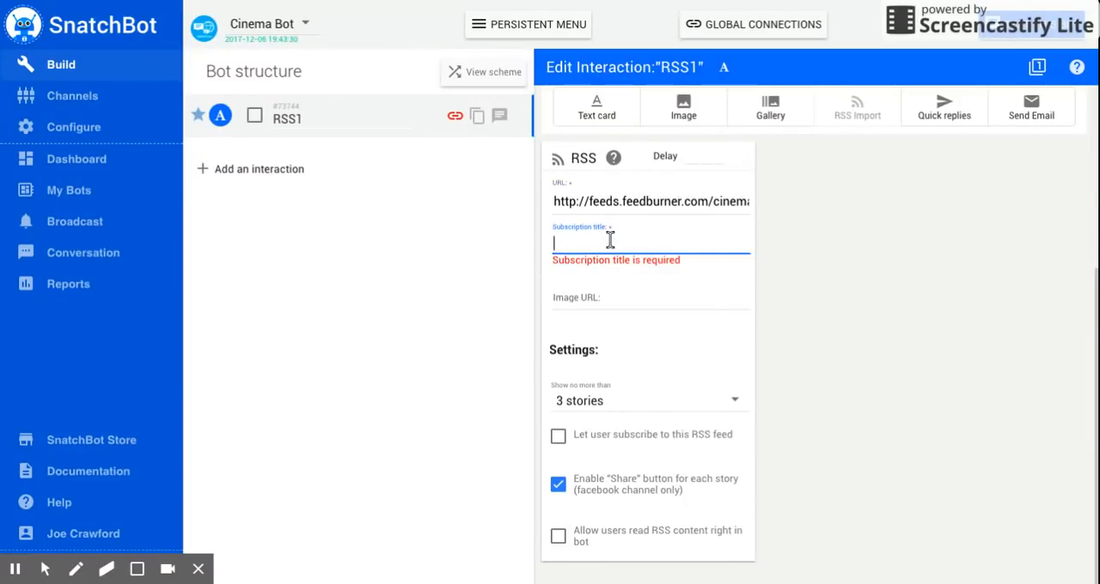
mouse_move(609, 240)
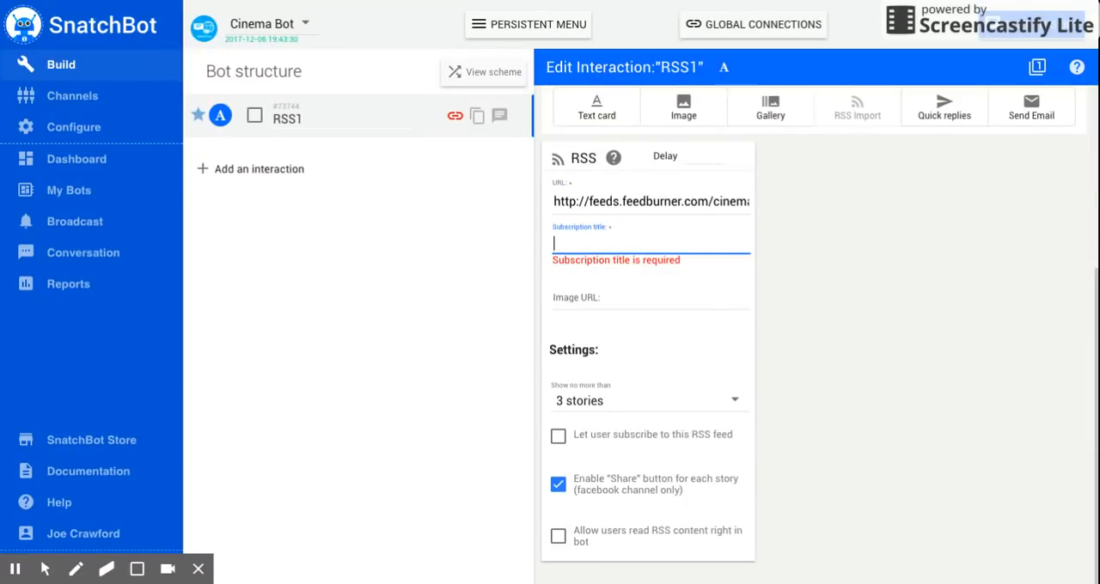
type("RSS1")
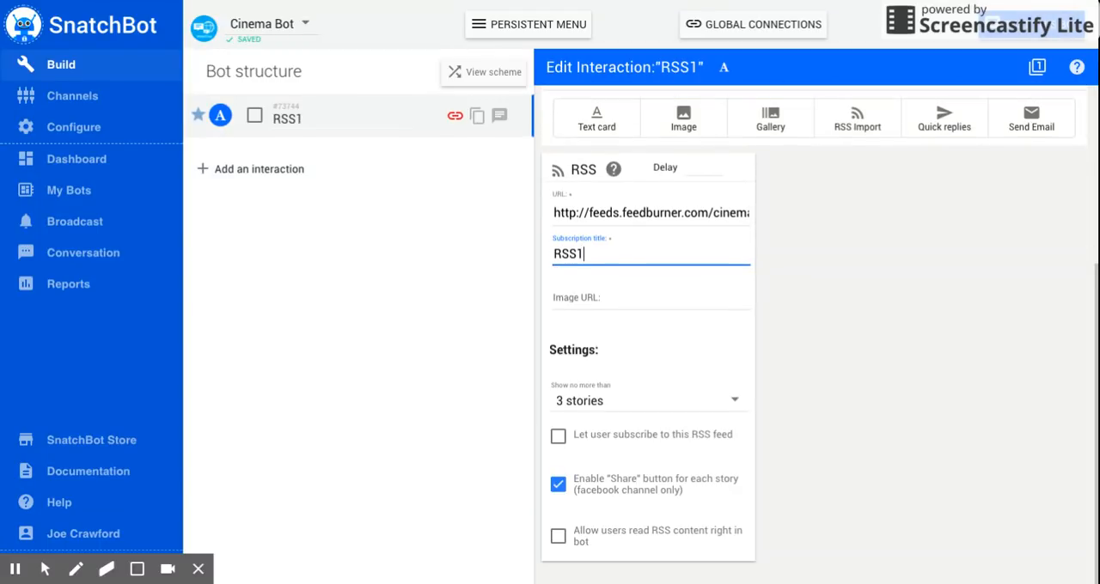
mouse_move(611, 297)
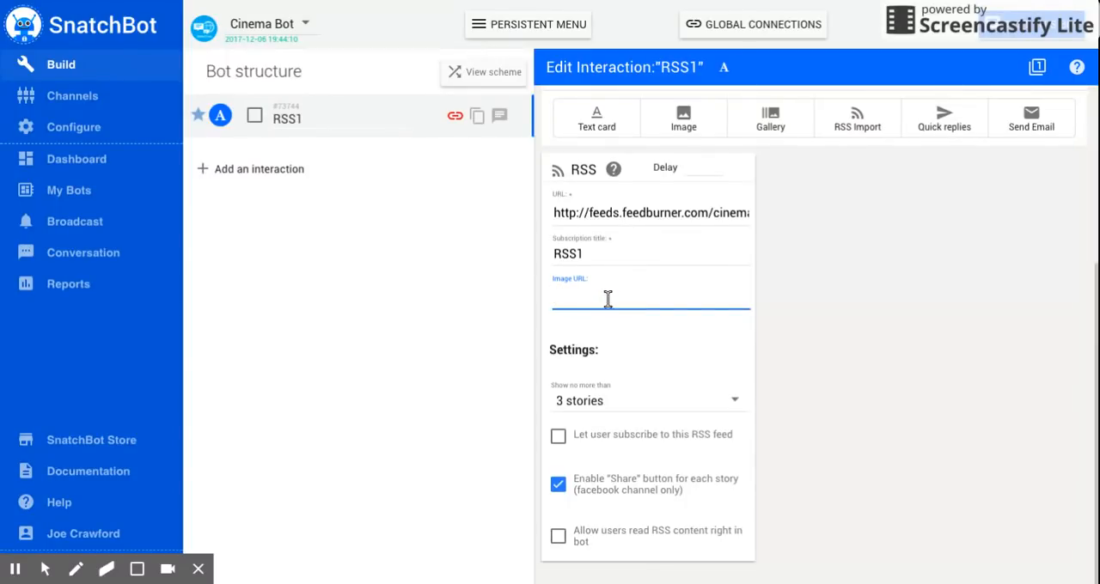
mouse_move(662, 406)
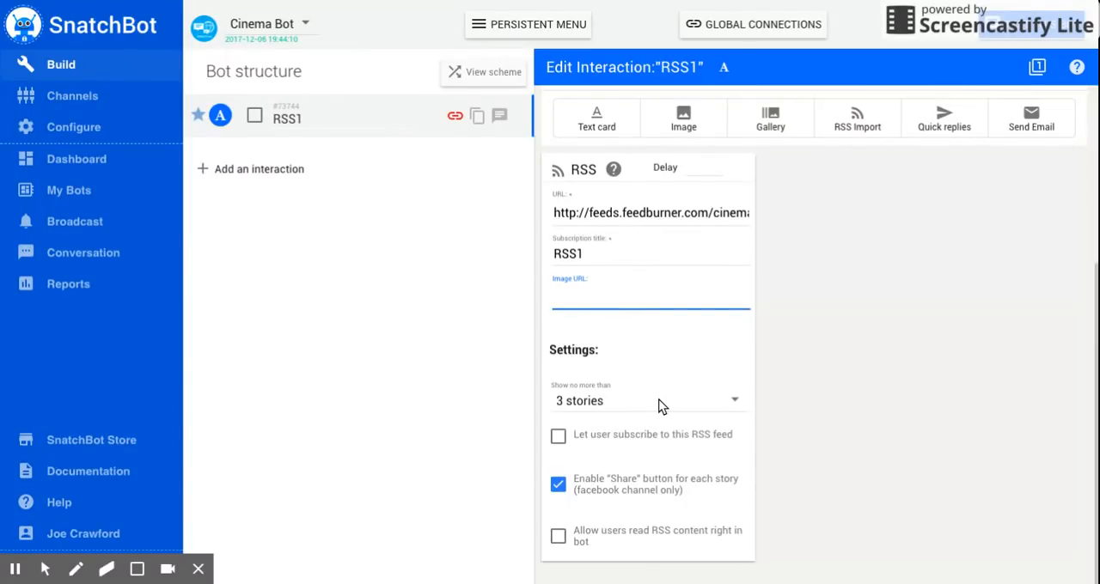
Limit the RSS1 feed to a maximum of 6 stories
left_click(647, 400)
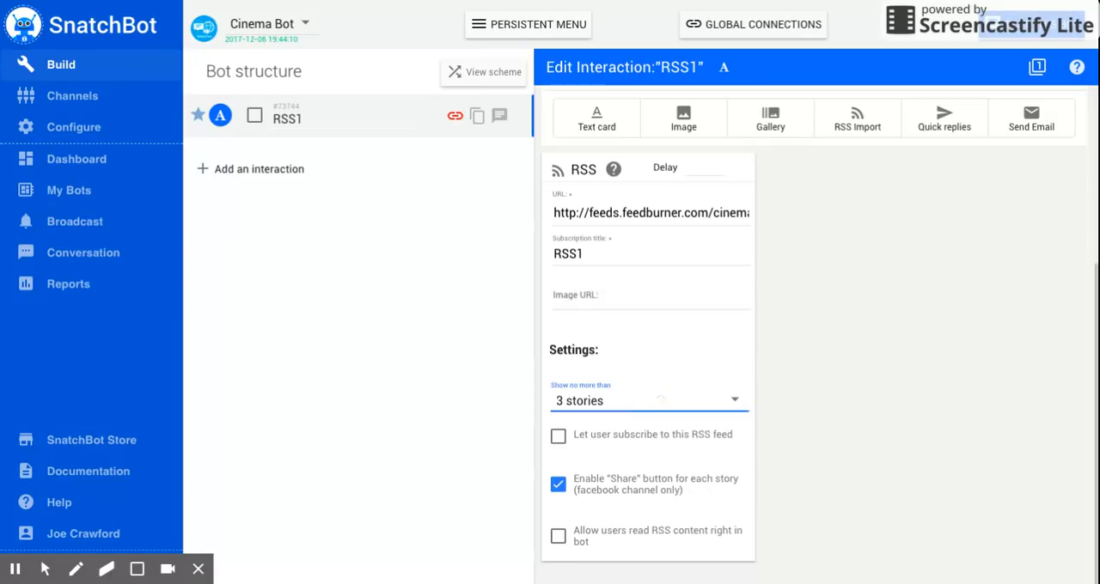
left_click(644, 400)
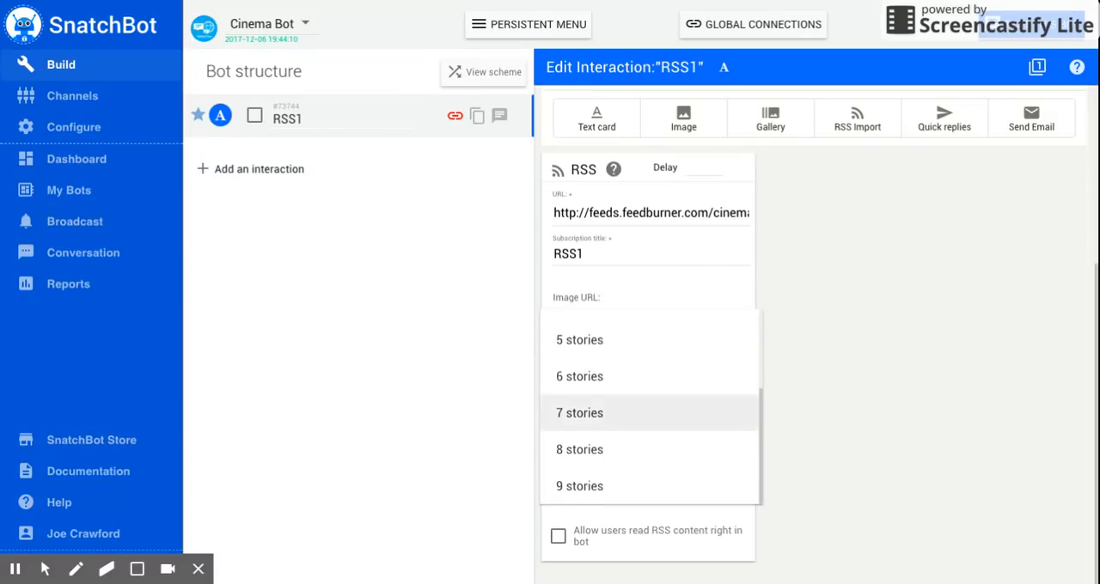
scroll("up", 3)
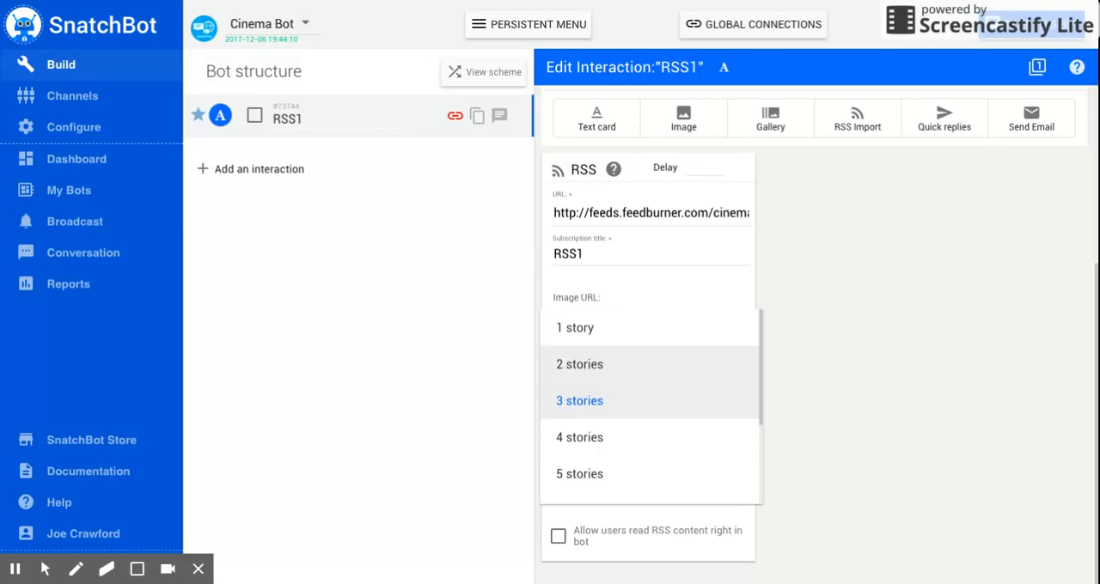
scroll("down", 3)
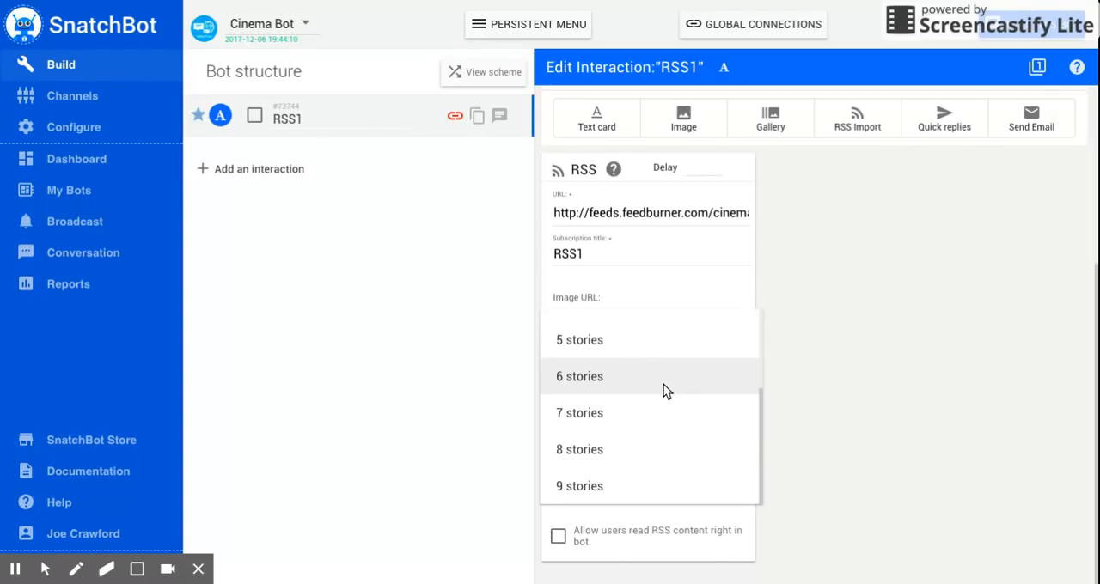
left_click(579, 376)
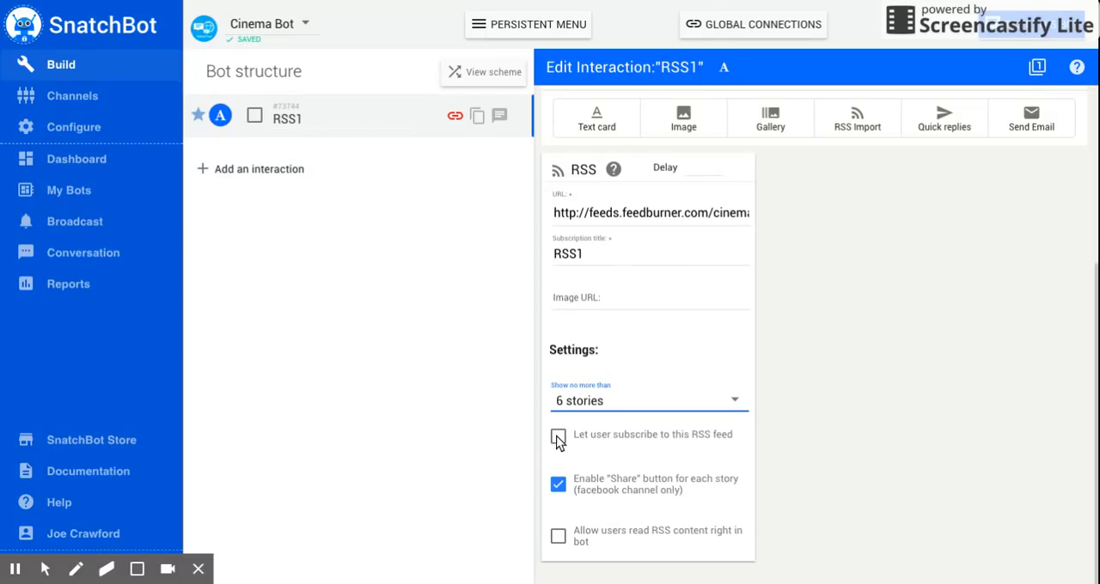
Enable feed subscription and reading RSS content right inside the bot
left_click(558, 436)
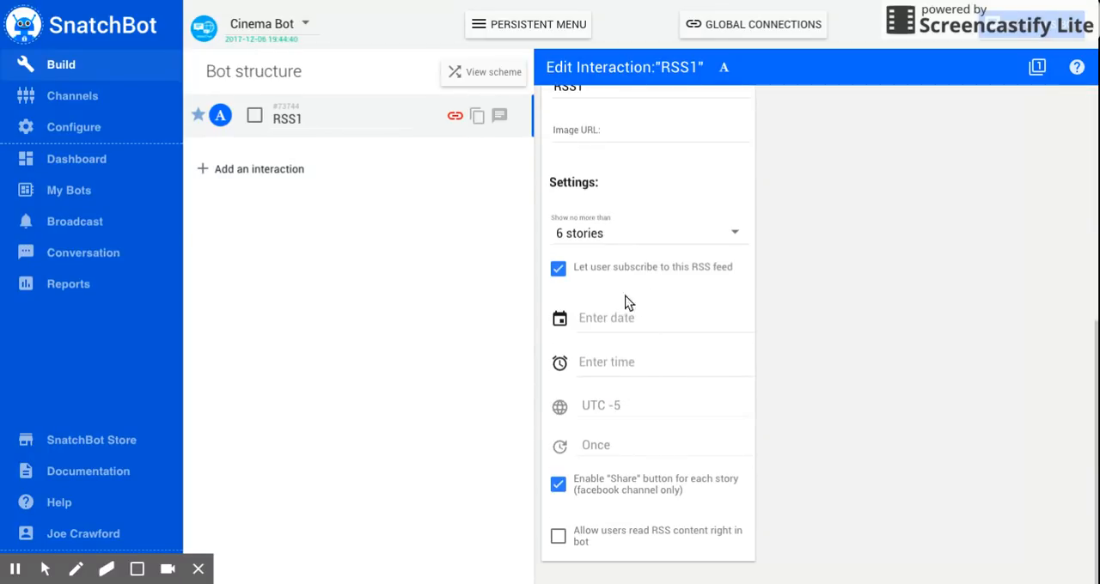
mouse_move(622, 349)
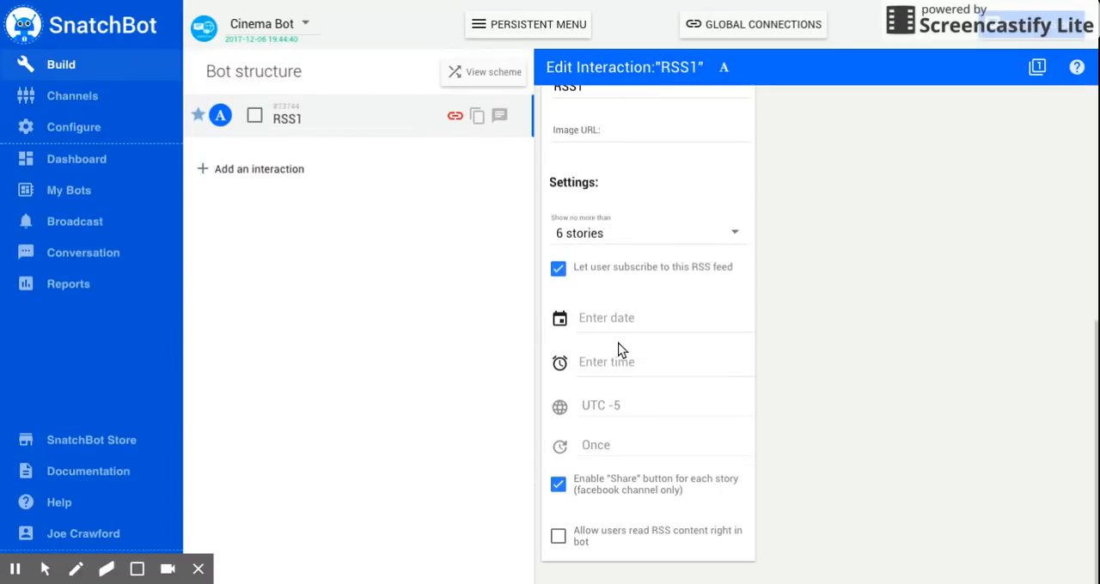
mouse_move(657, 445)
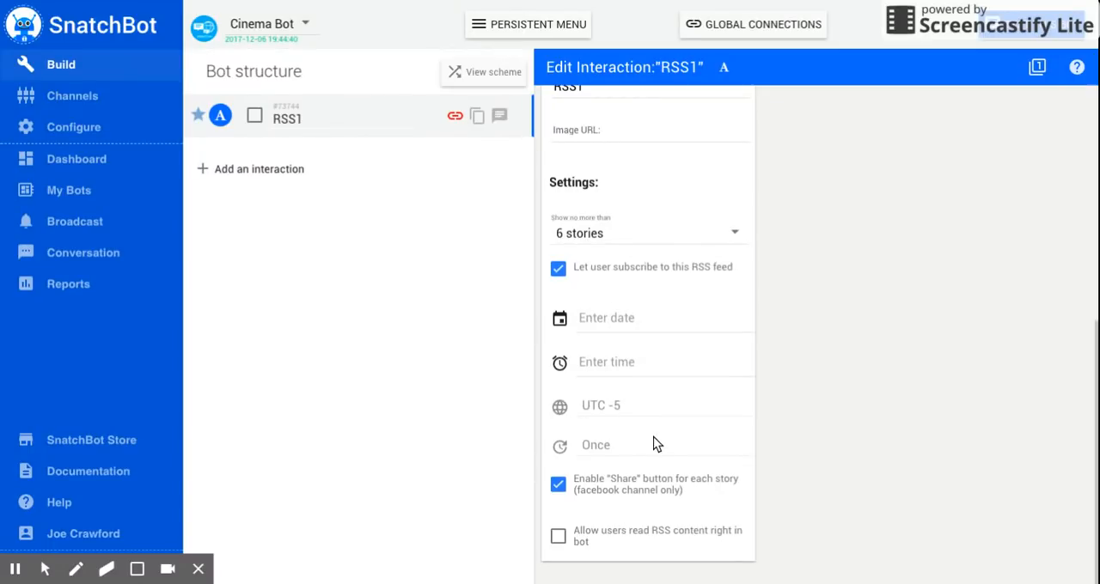
mouse_move(669, 431)
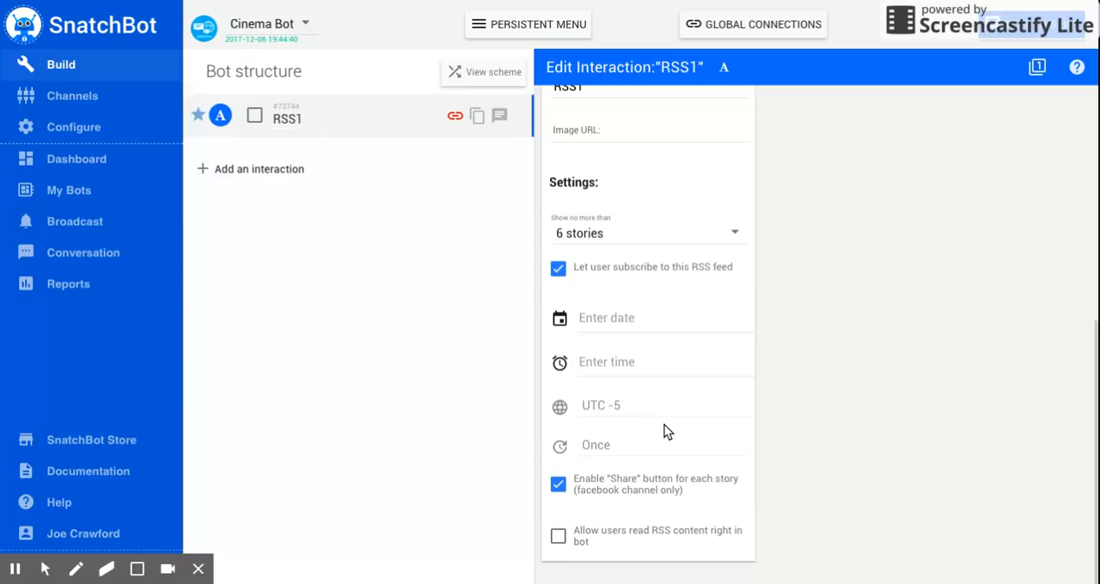
mouse_move(587, 370)
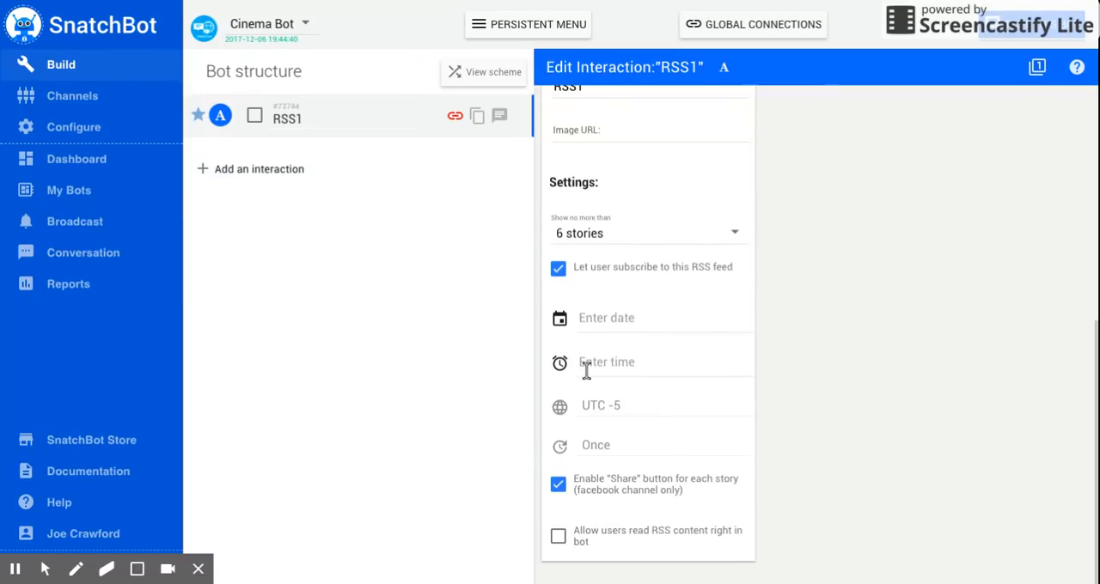
mouse_move(588, 470)
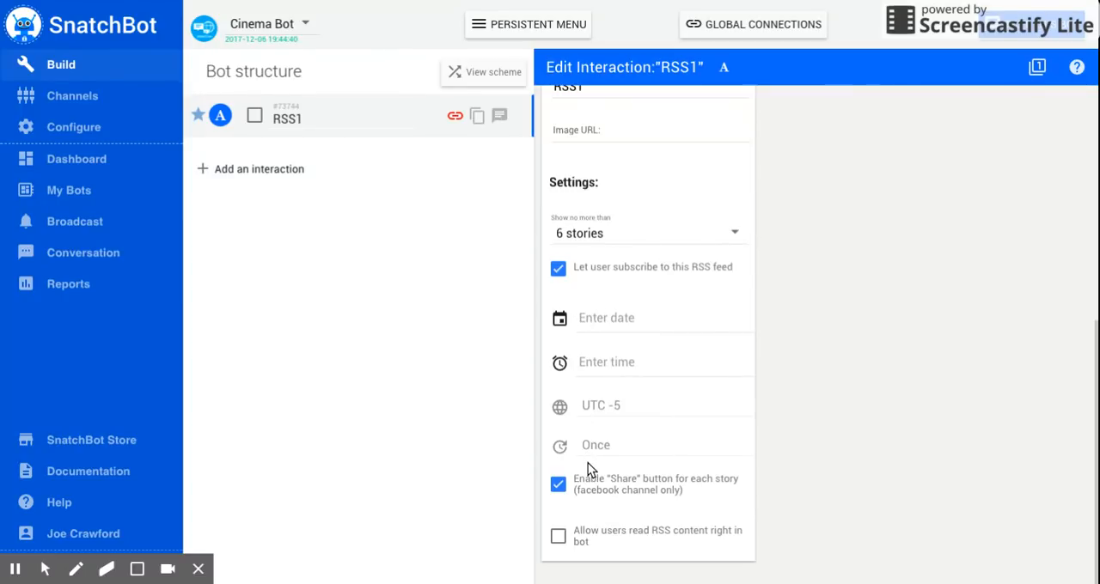
mouse_move(561, 540)
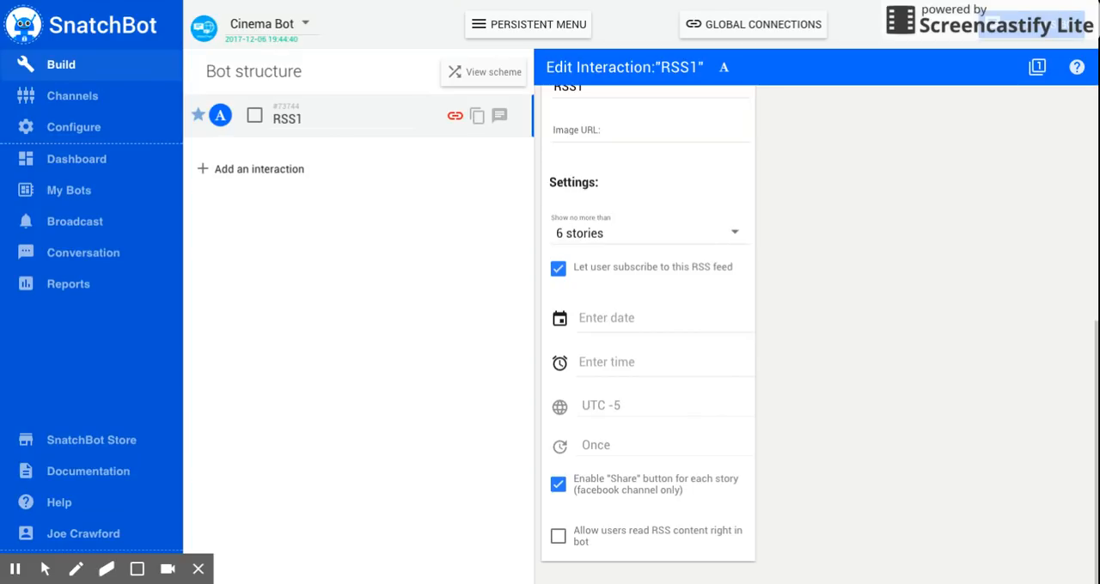
left_click(558, 535)
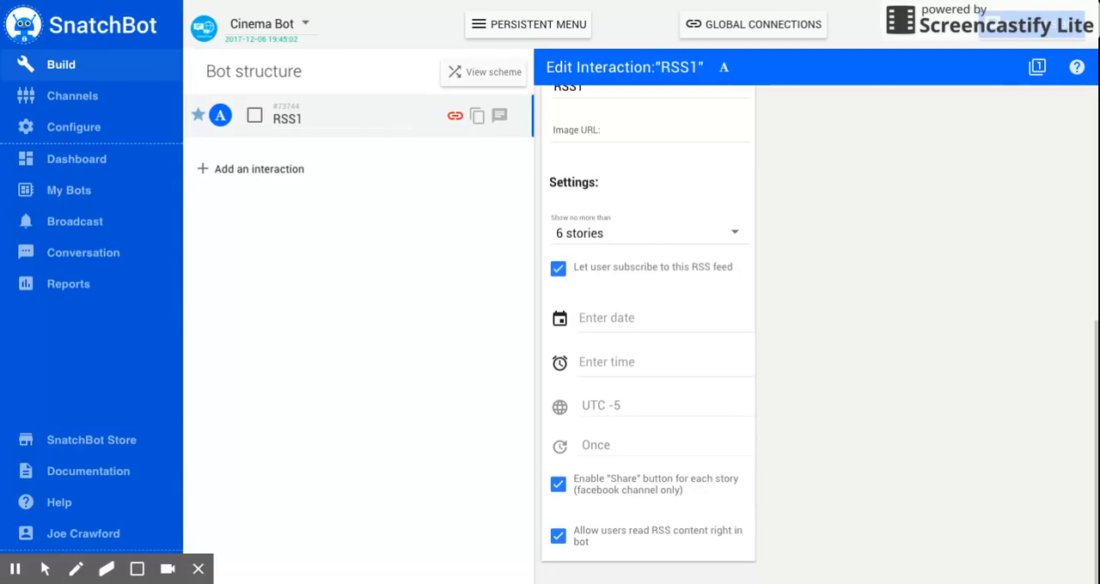
mouse_move(447, 353)
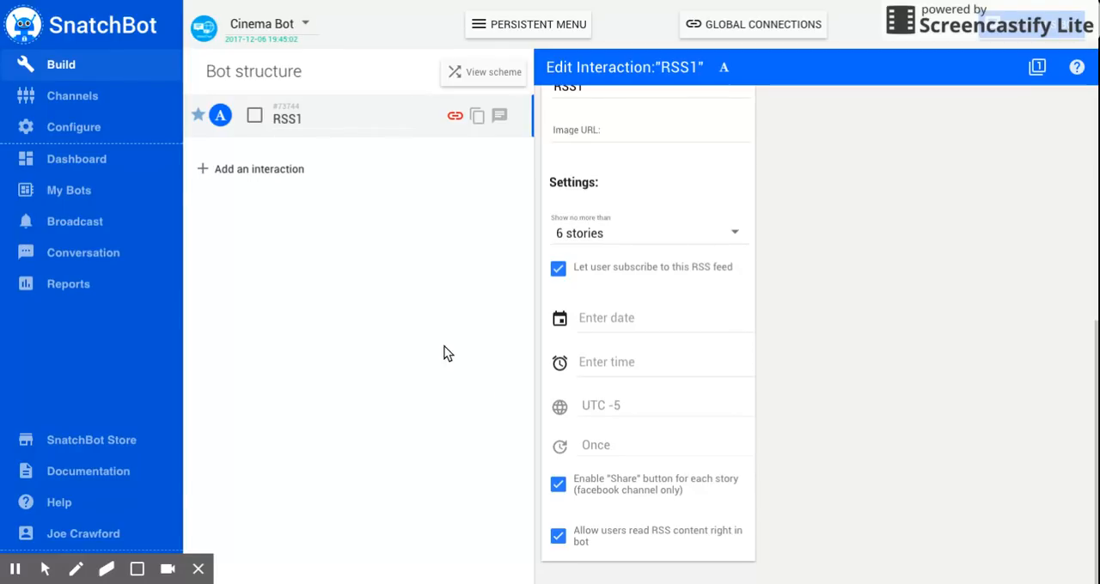
scroll("up", 3)
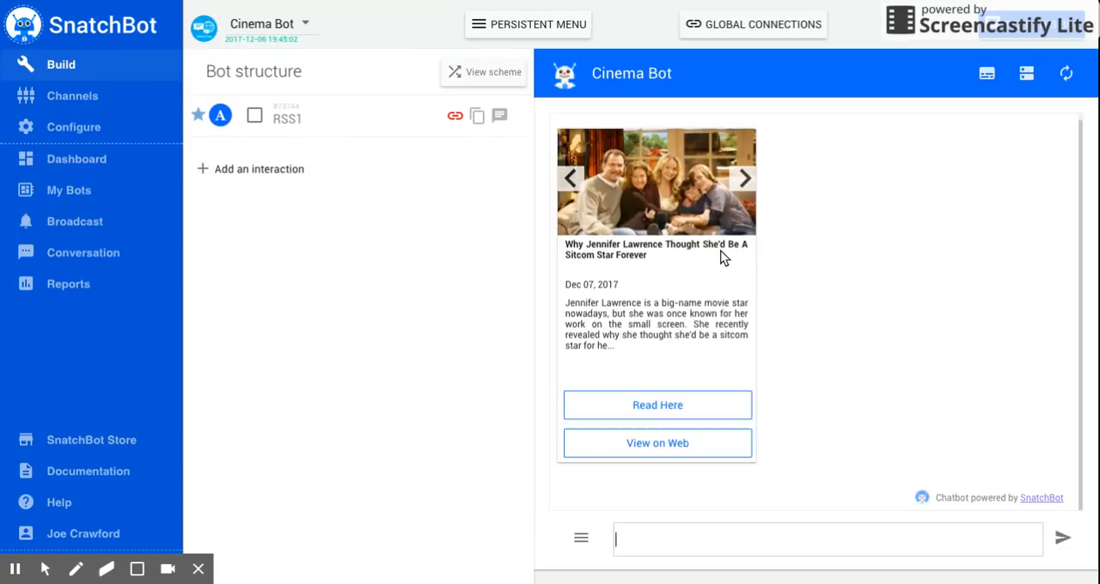
mouse_move(773, 267)
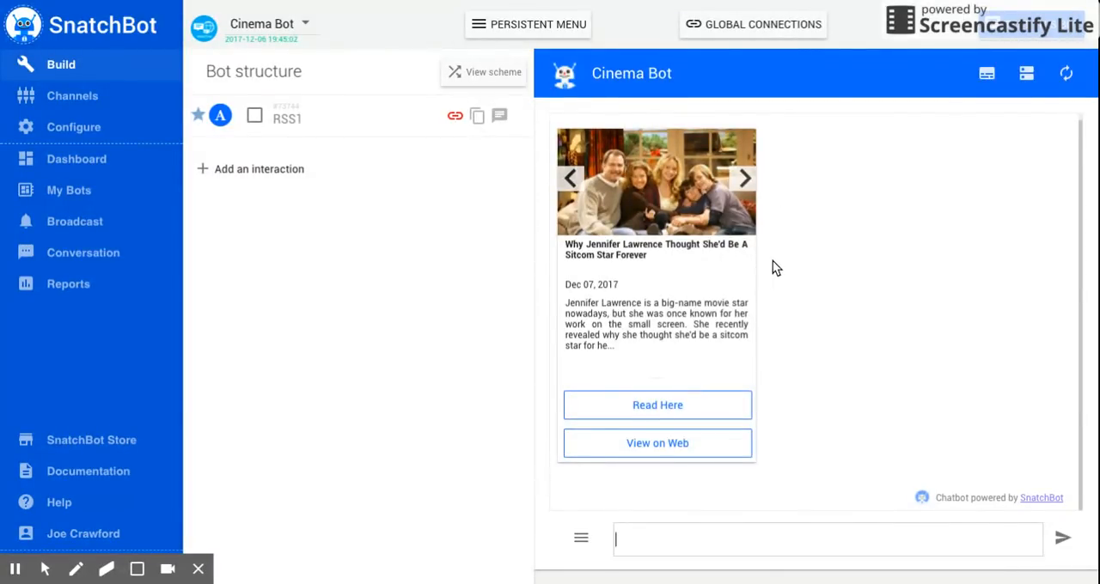
mouse_move(576, 241)
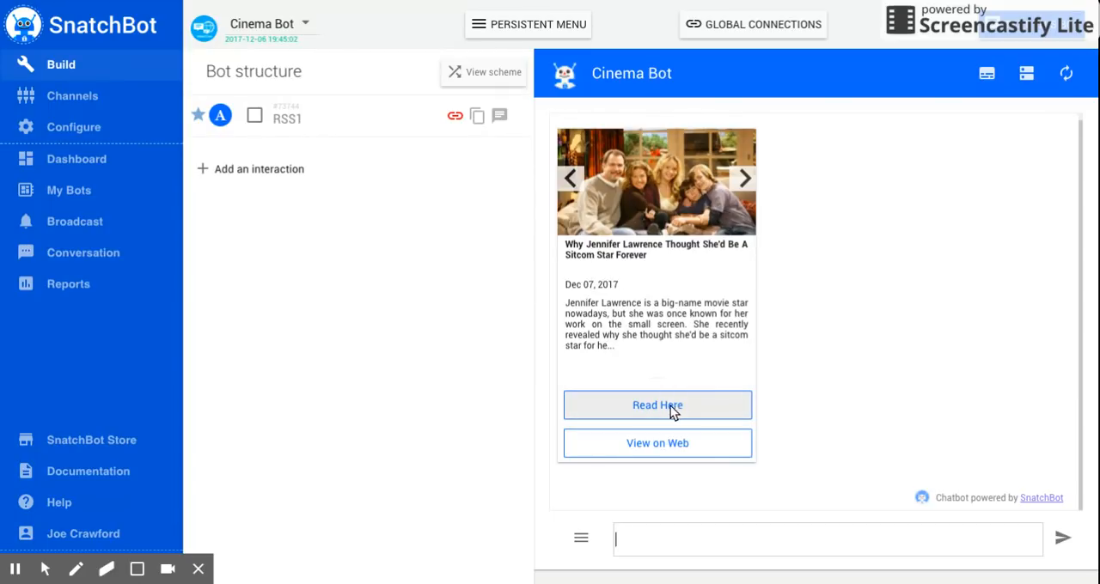
mouse_move(657, 443)
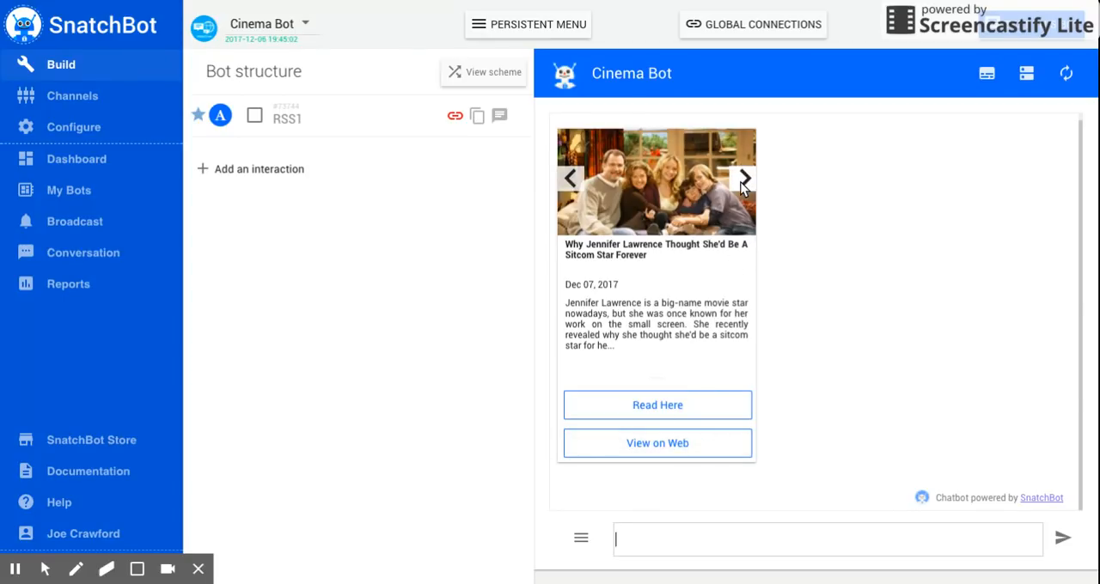
Page the carousel through the Pikachu, Netflix Annihilation and Doctor Who story cards
left_click(744, 179)
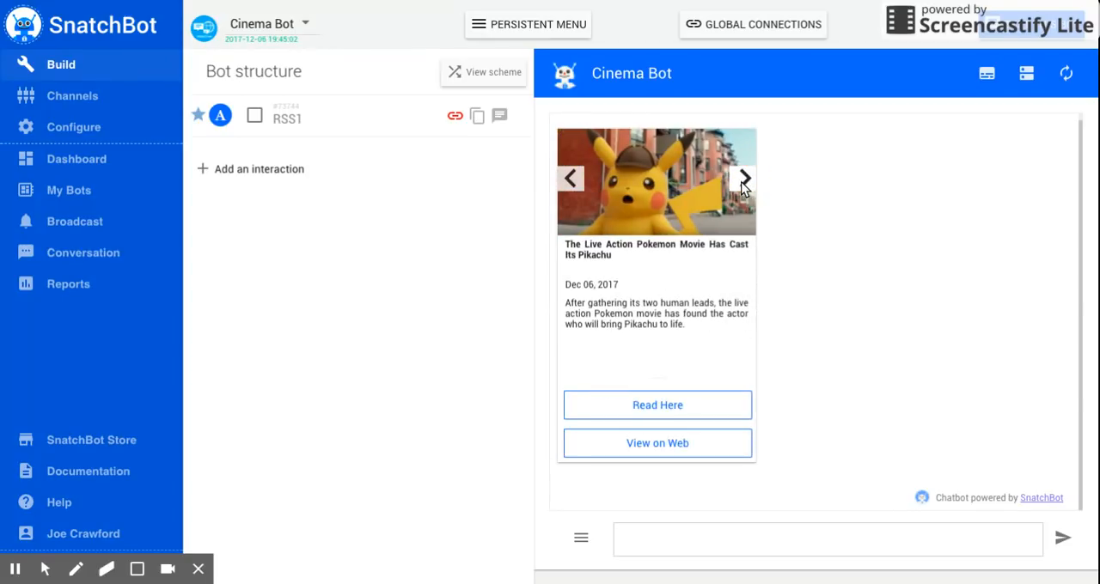
left_click(743, 178)
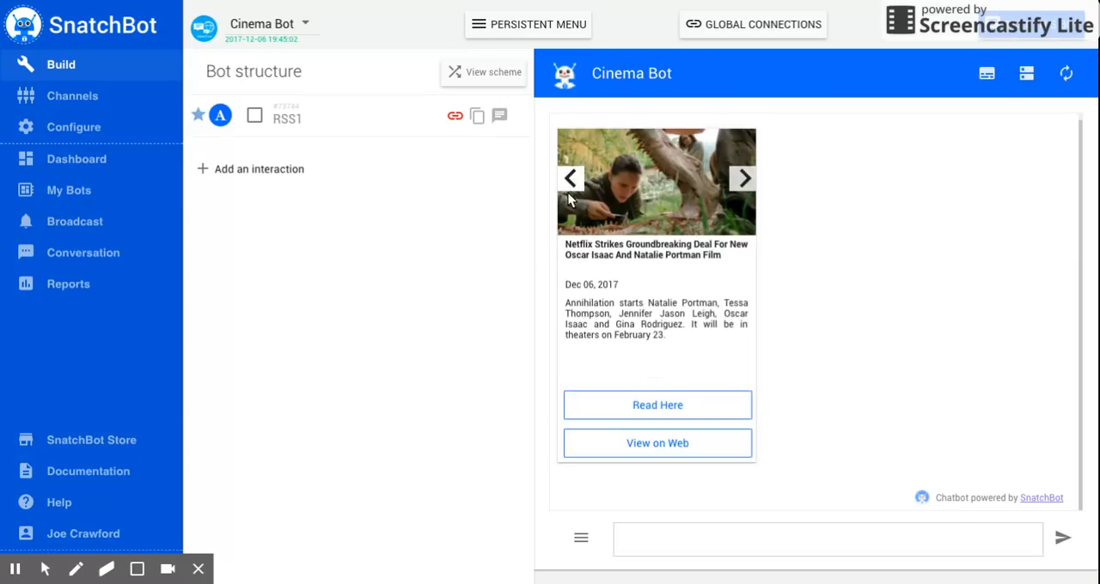
mouse_move(744, 178)
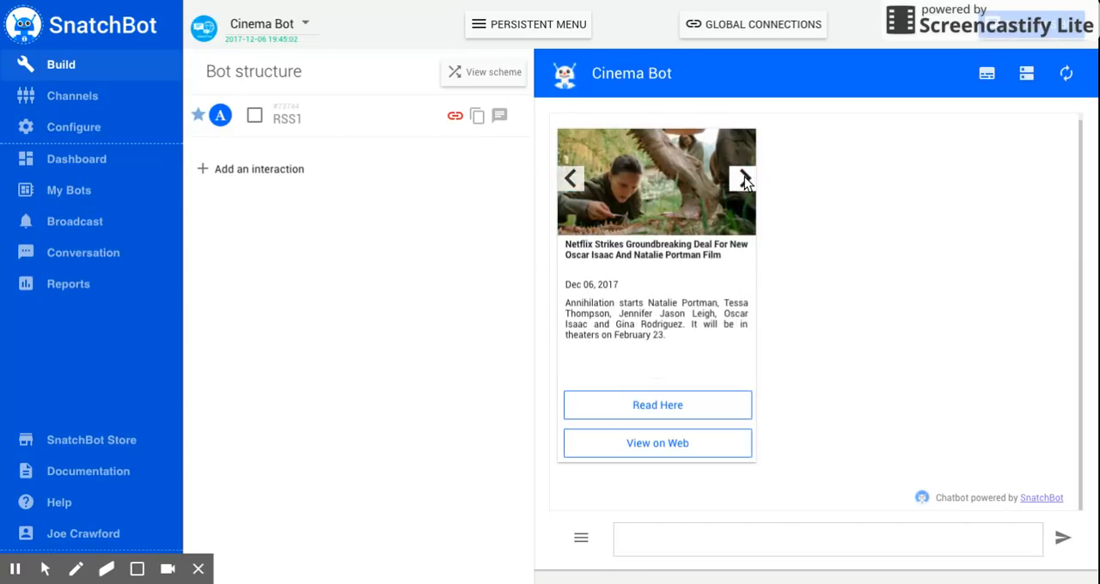
left_click(743, 179)
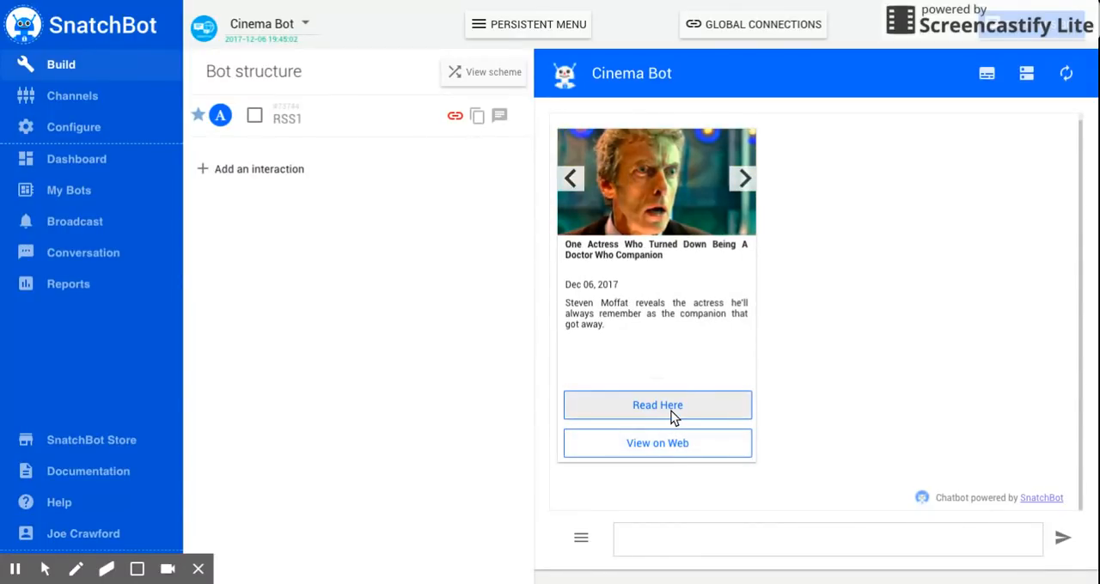
Choose 'Read Here' on the Doctor Who story card to get its summary
left_click(657, 405)
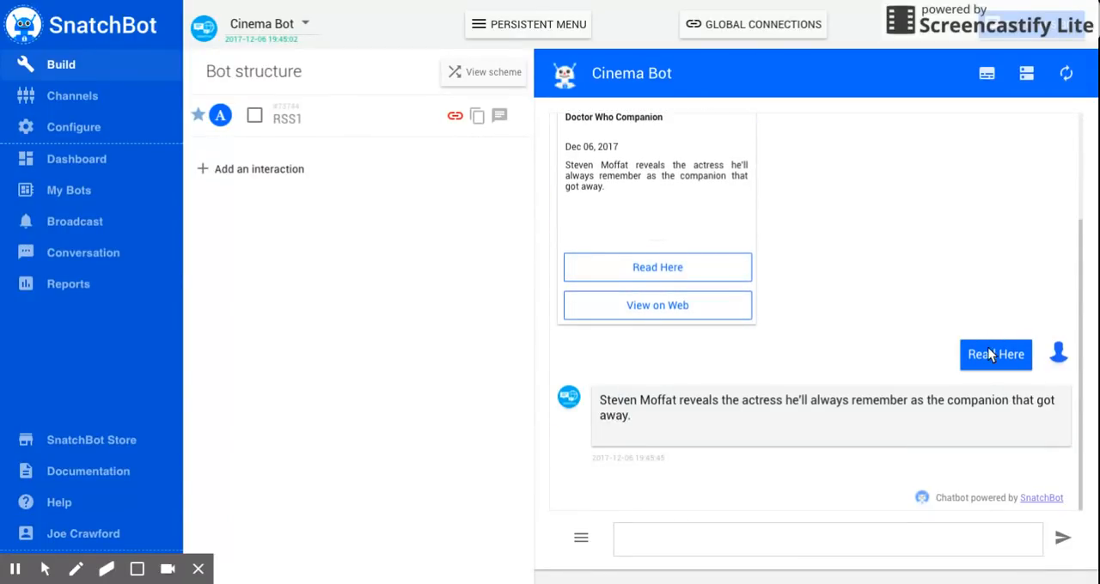
mouse_move(988, 344)
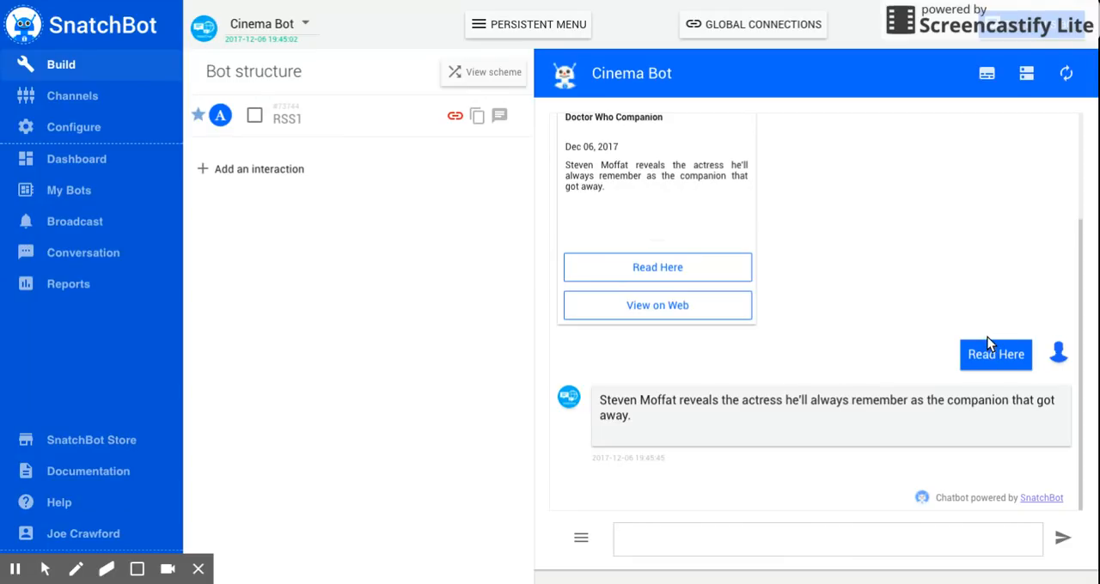
mouse_move(799, 230)
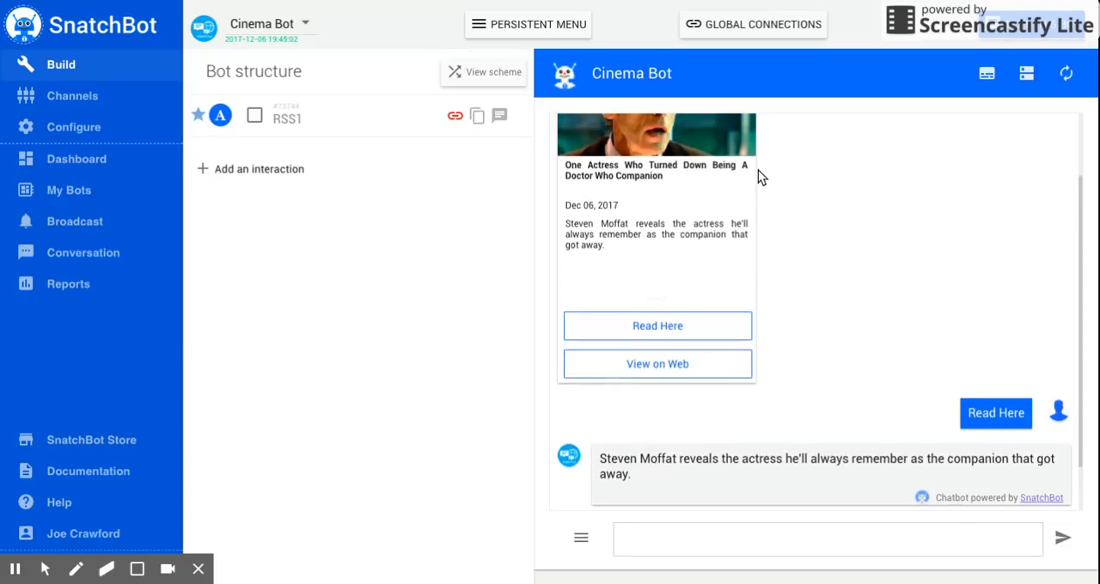
mouse_move(808, 191)
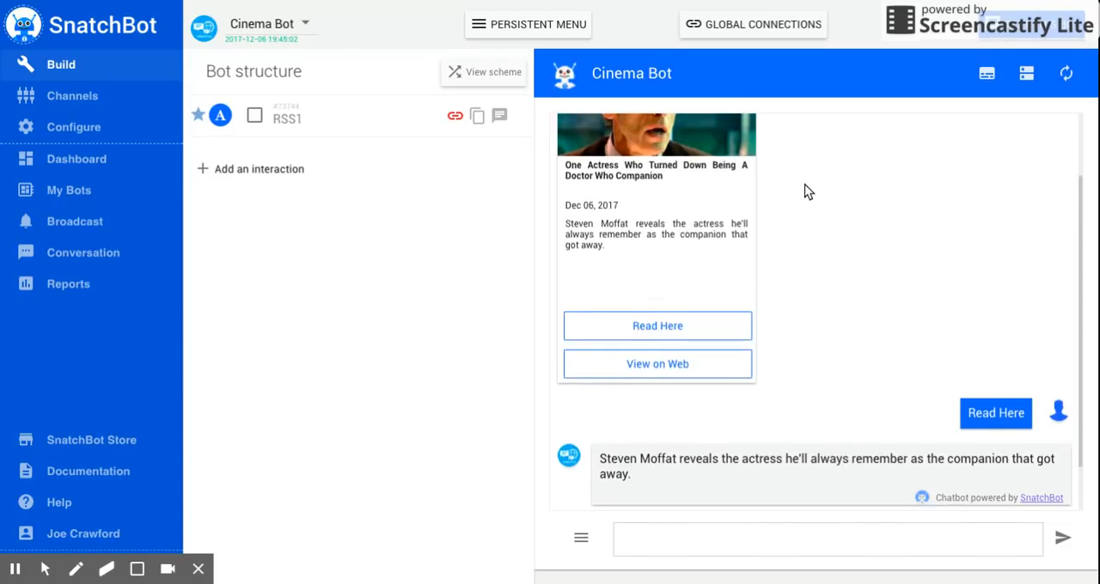
mouse_move(823, 173)
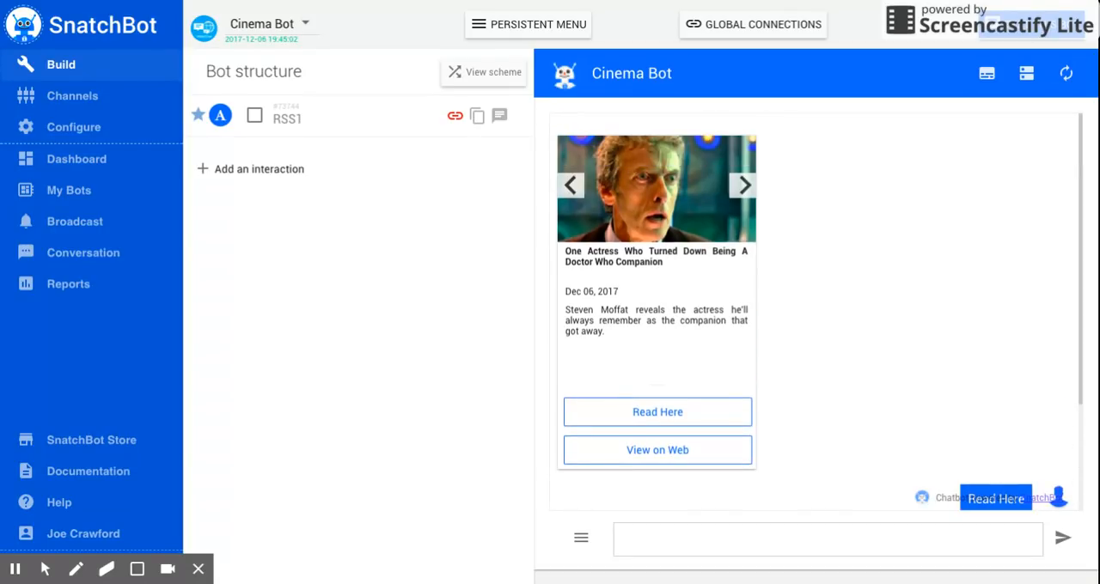
mouse_move(799, 184)
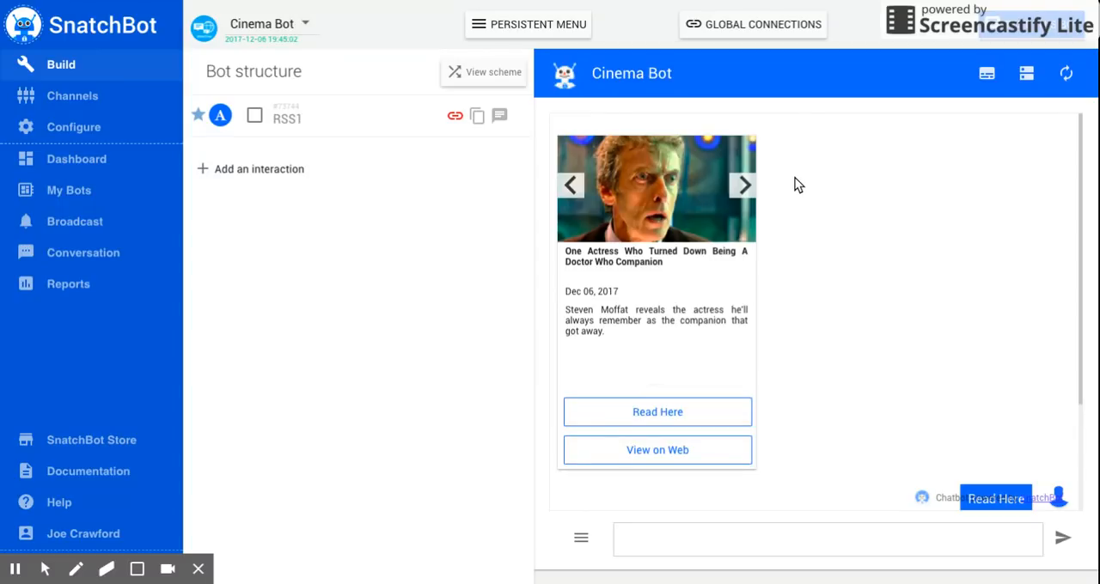
mouse_move(825, 159)
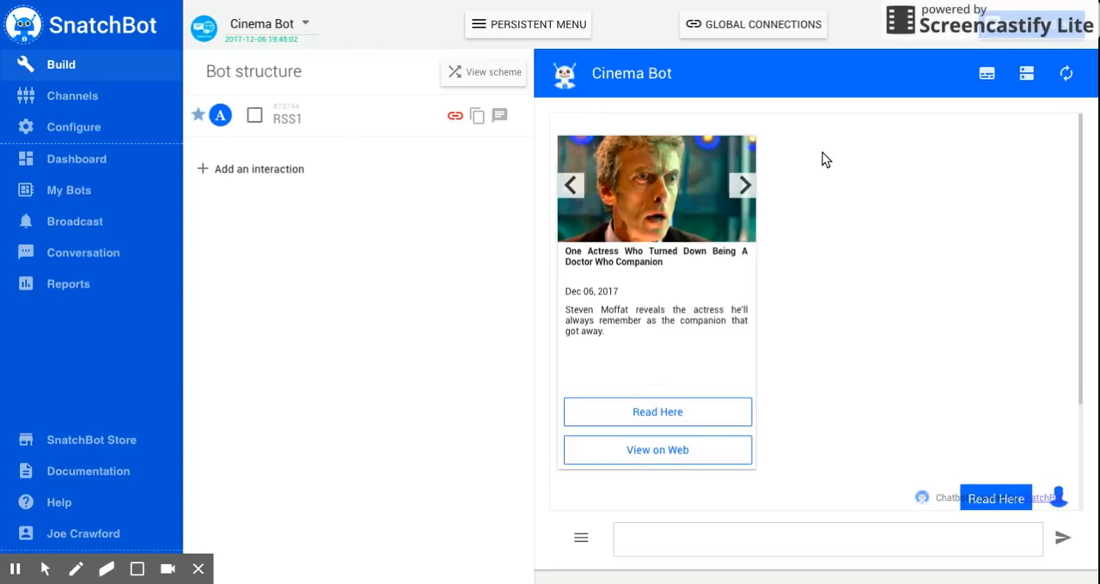
mouse_move(823, 153)
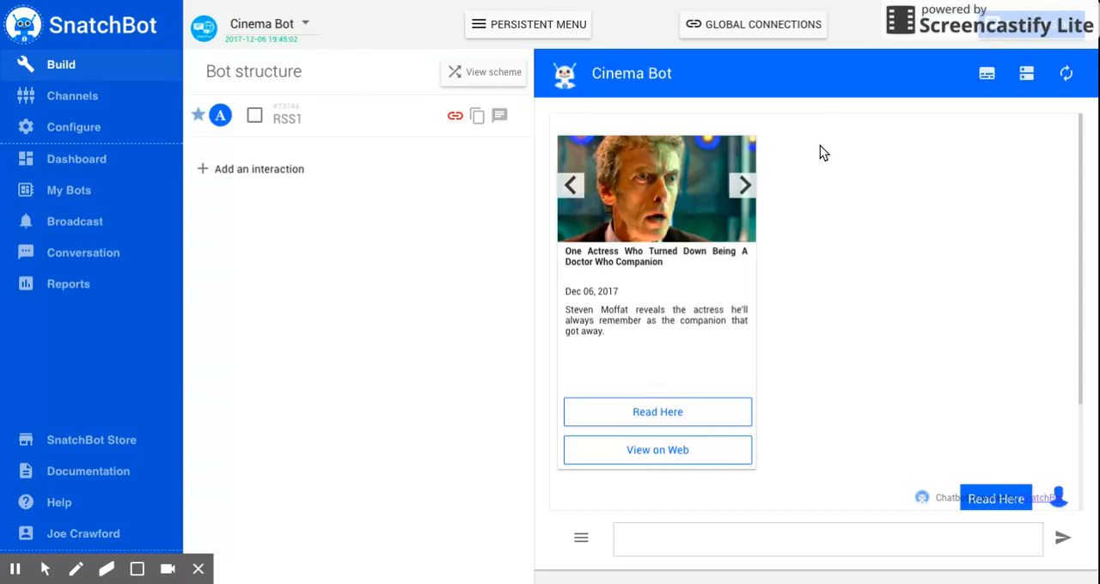
mouse_move(830, 144)
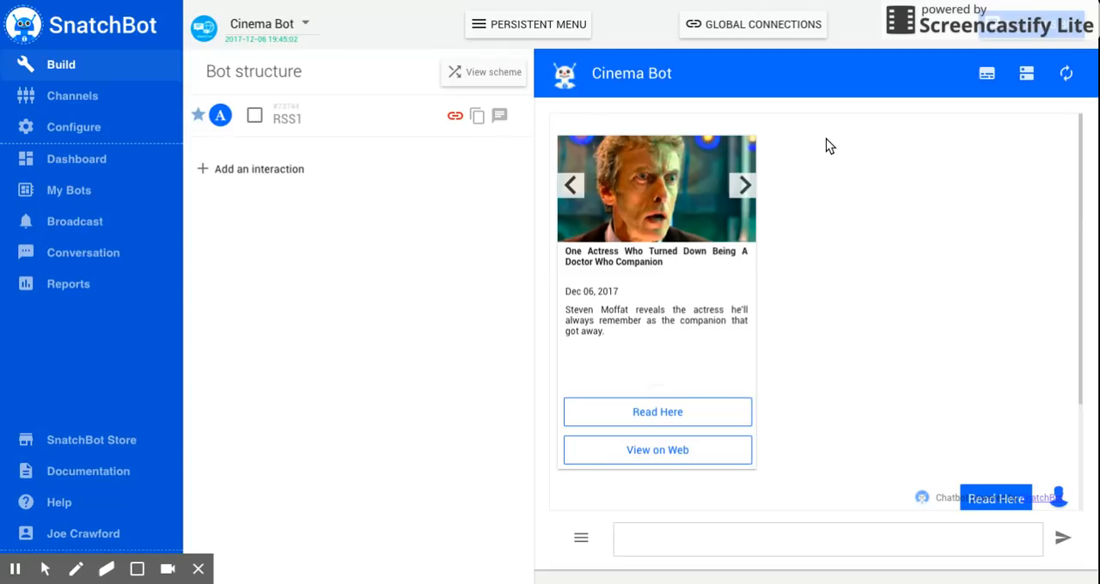
mouse_move(969, 91)
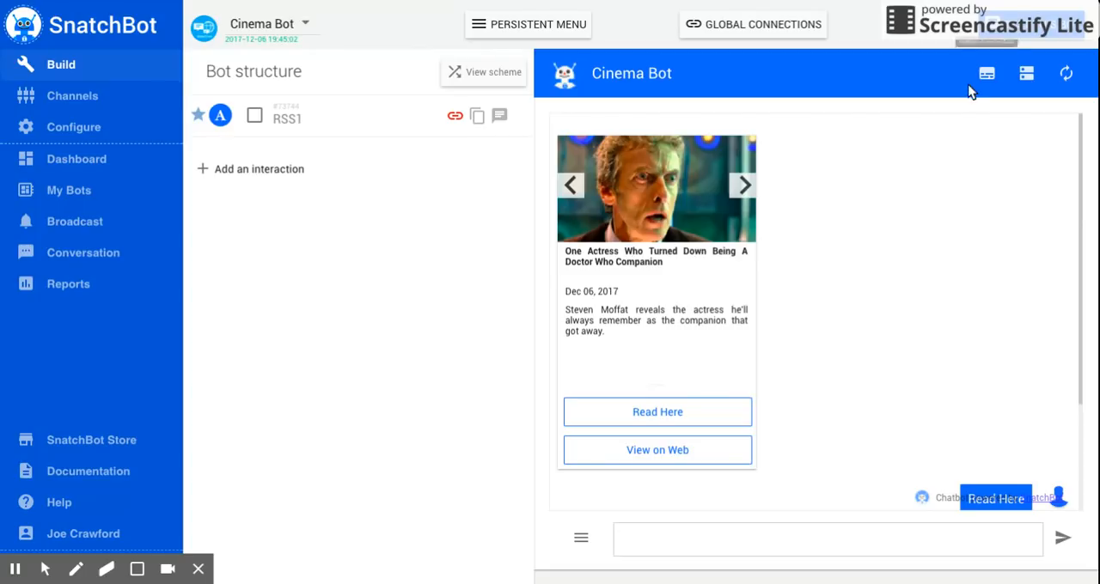